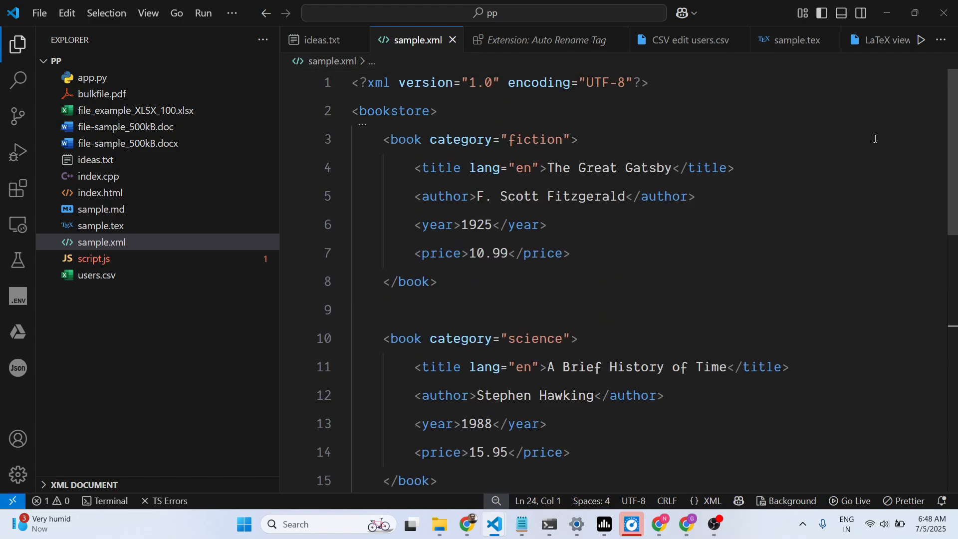
pyautogui.moveTo(86, 257)
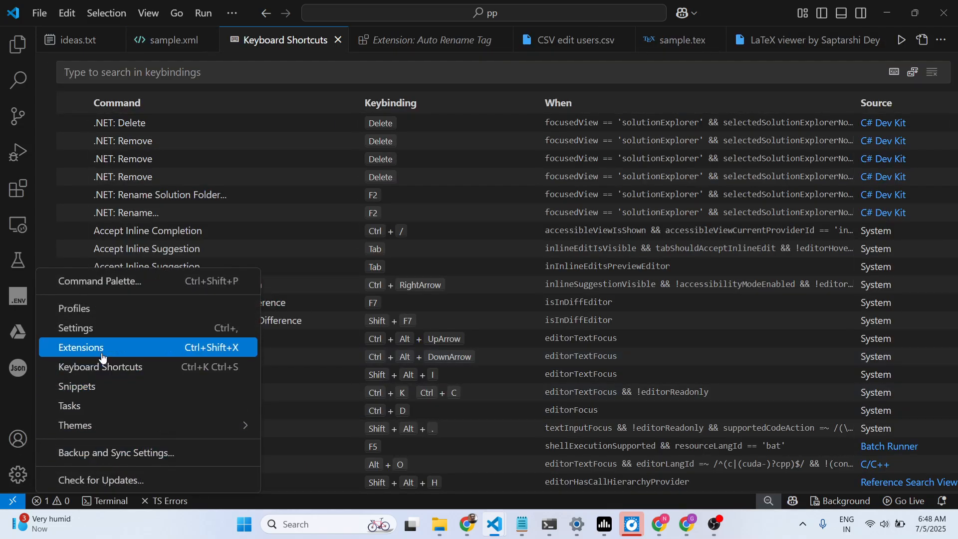
# Search the Extensions marketplace for XML and uninstall both XML Tools and Red Hat's XML extension
pyautogui.click(80, 347)
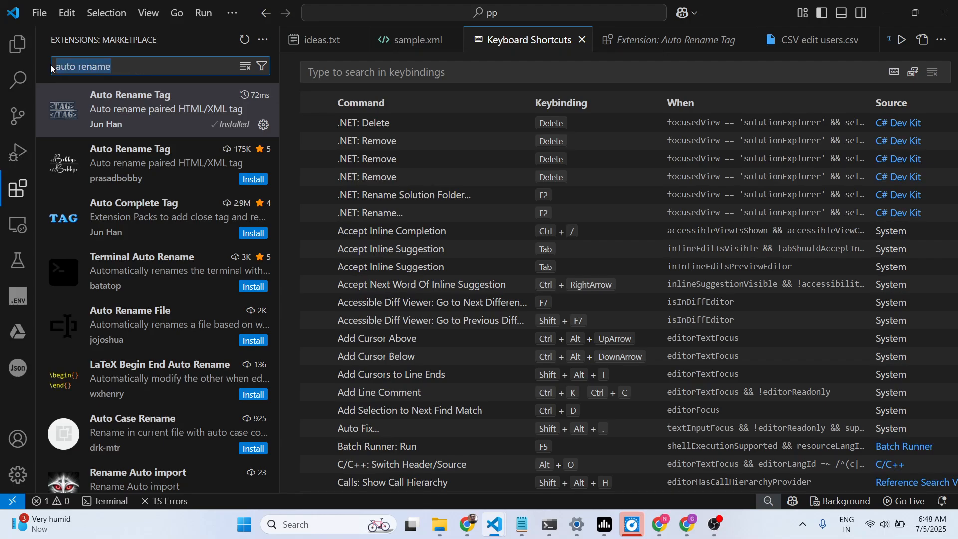
pyautogui.write('XML')
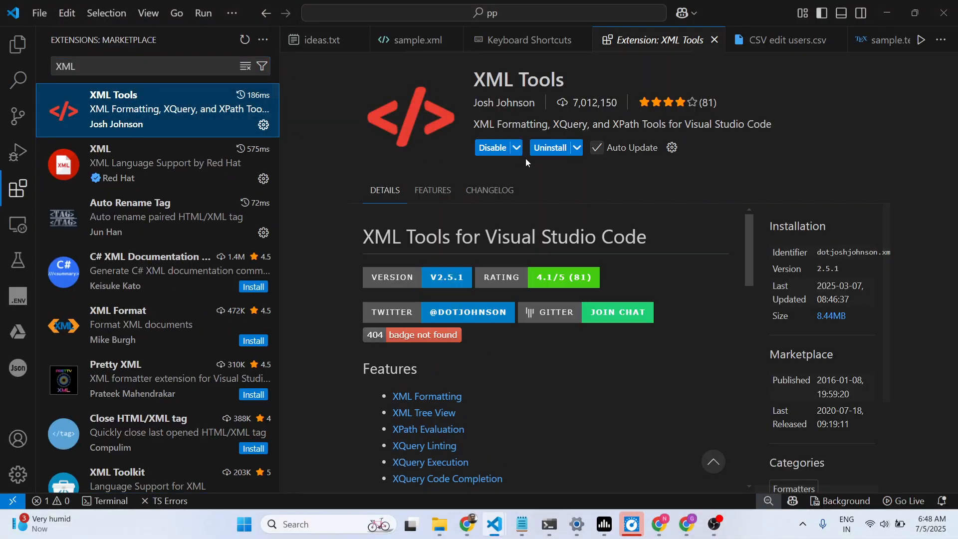
pyautogui.click(573, 148)
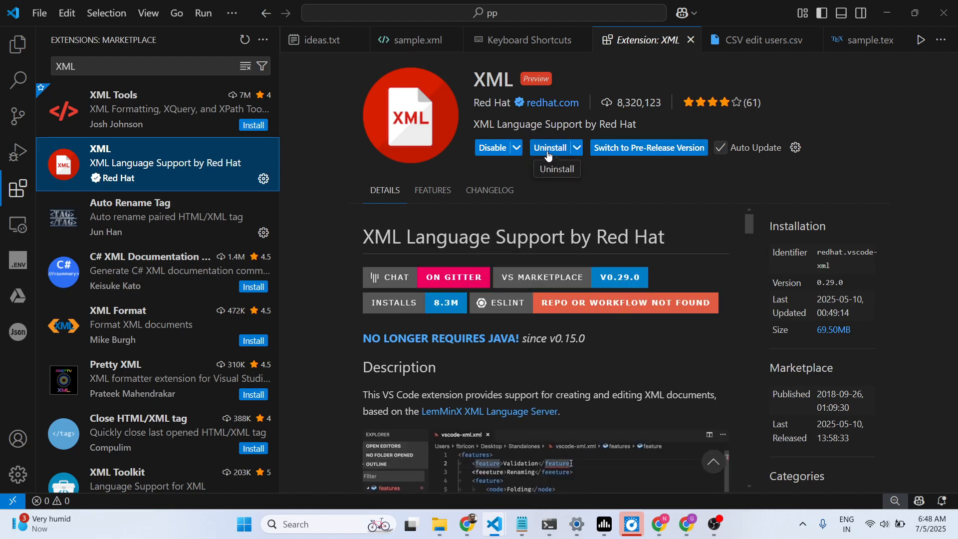
pyautogui.click(556, 169)
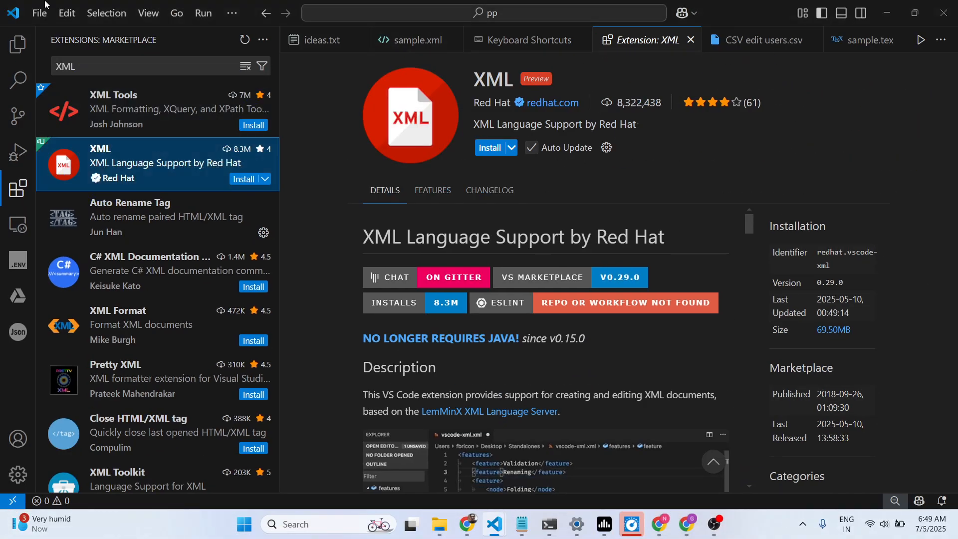
pyautogui.click(416, 40)
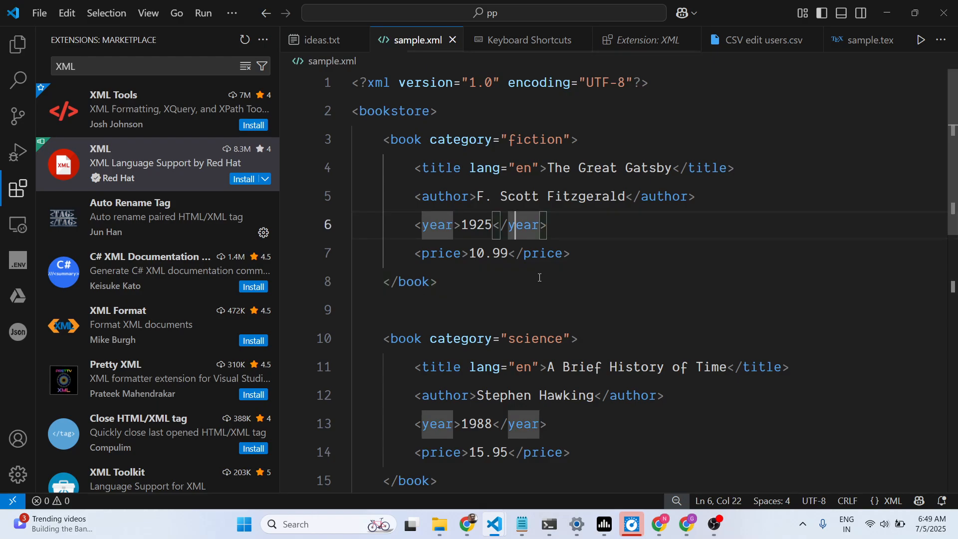
pyautogui.click(409, 281)
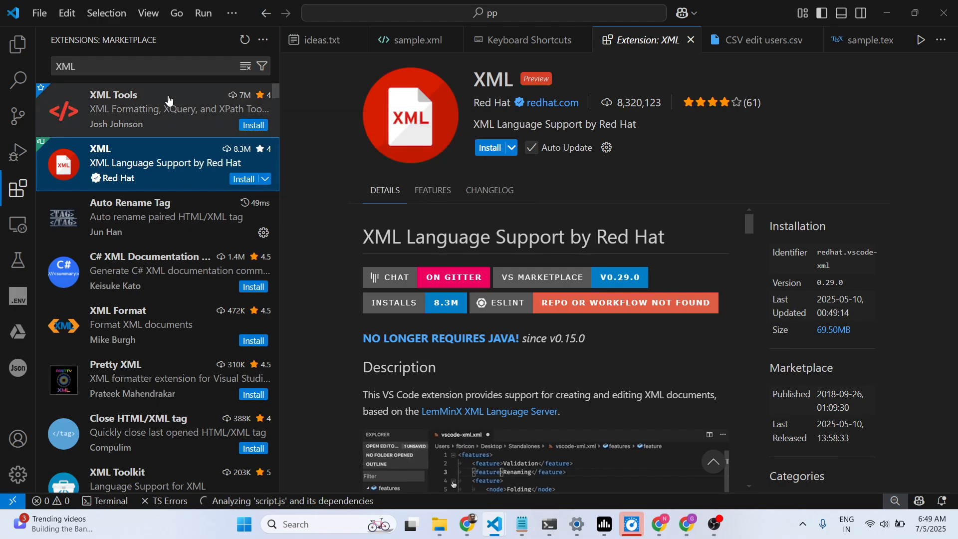
# Install Red Hat's XML extension and return to line 5 of sample.xml
pyautogui.click(492, 148)
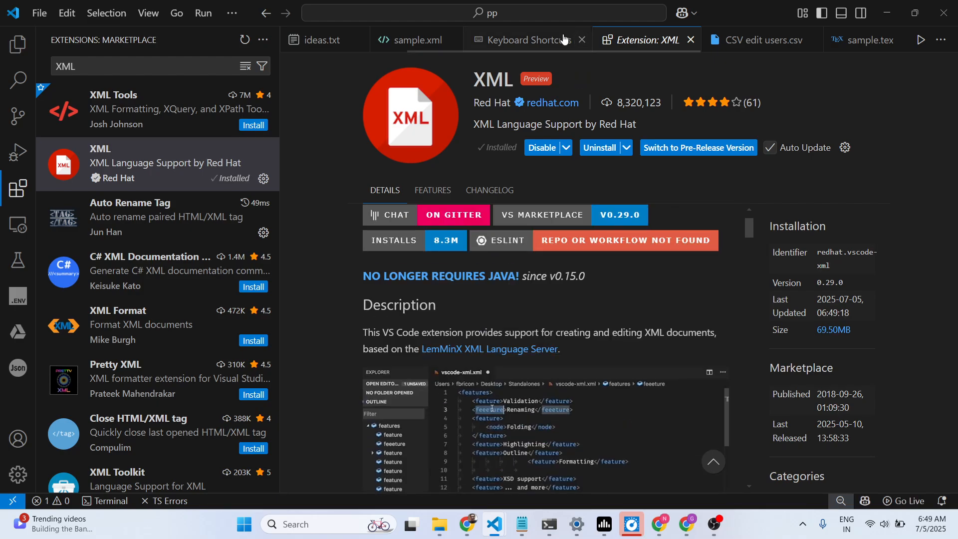
pyautogui.click(415, 40)
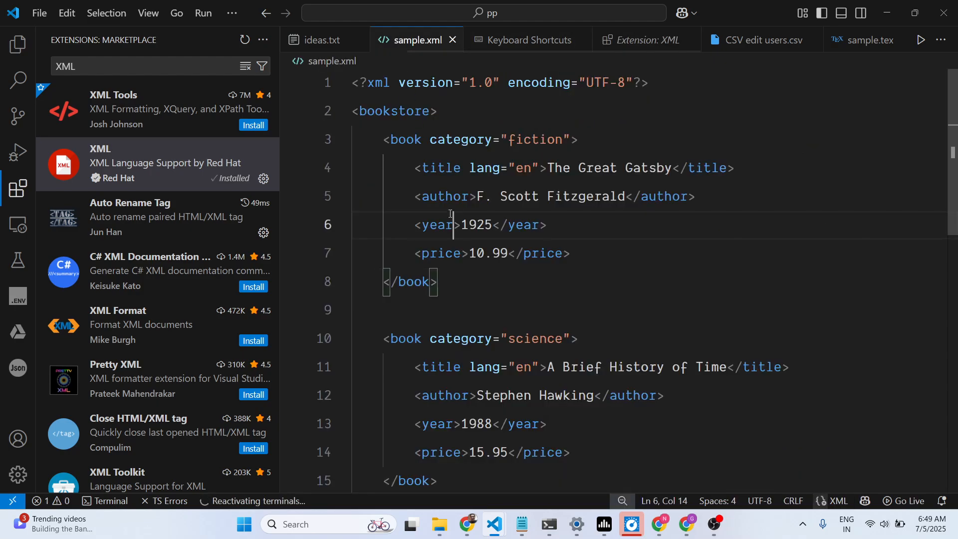
pyautogui.click(445, 197)
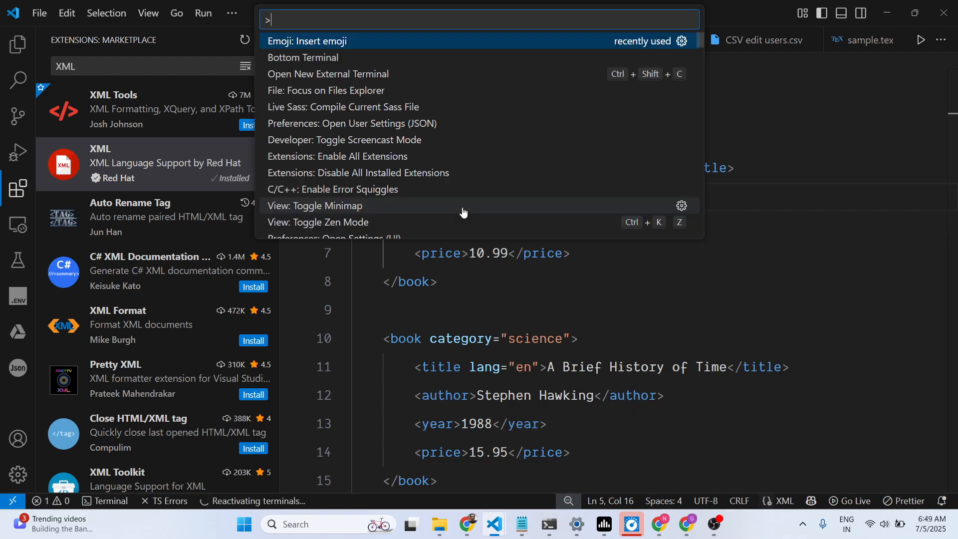
# Run 'XML: Revalidate all opened XML files' from the command palette
pyautogui.write('XML')
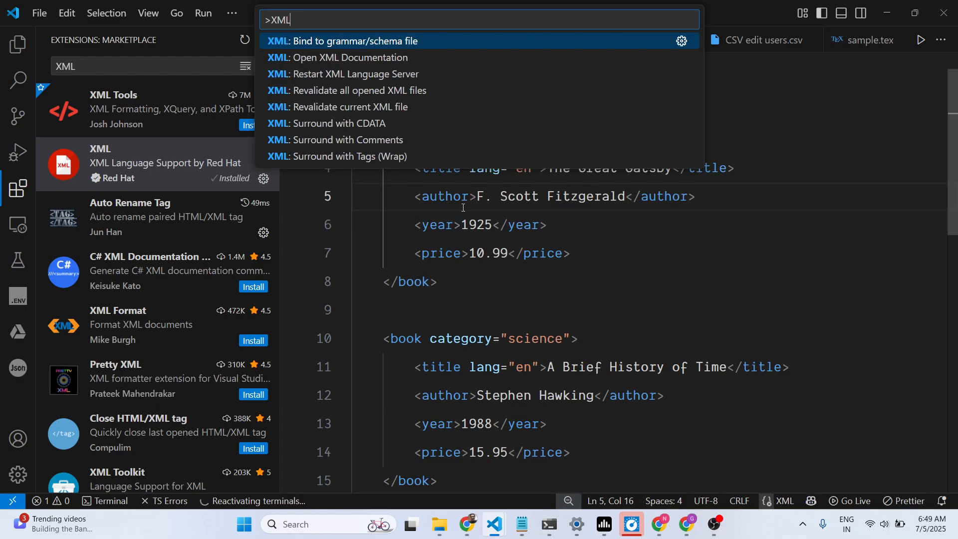
pyautogui.press('Down')
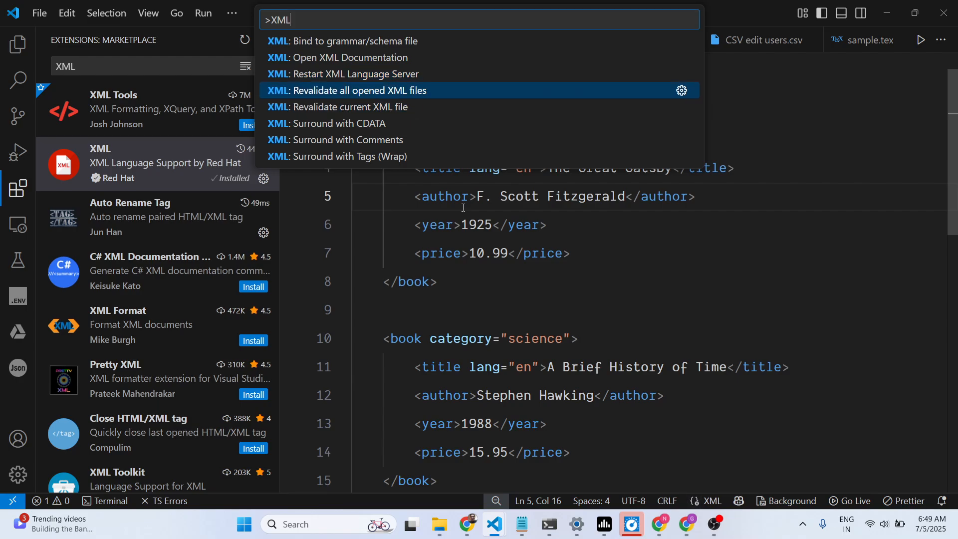
pyautogui.click(346, 91)
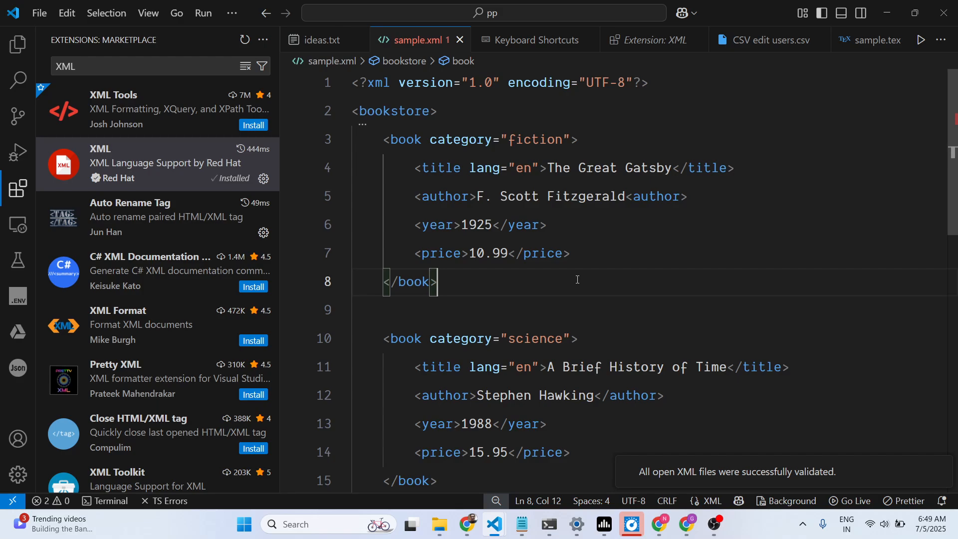
# Open the XML Tools extension details from the XML Formatter search results
pyautogui.click(649, 40)
pyautogui.write(' Formatter')
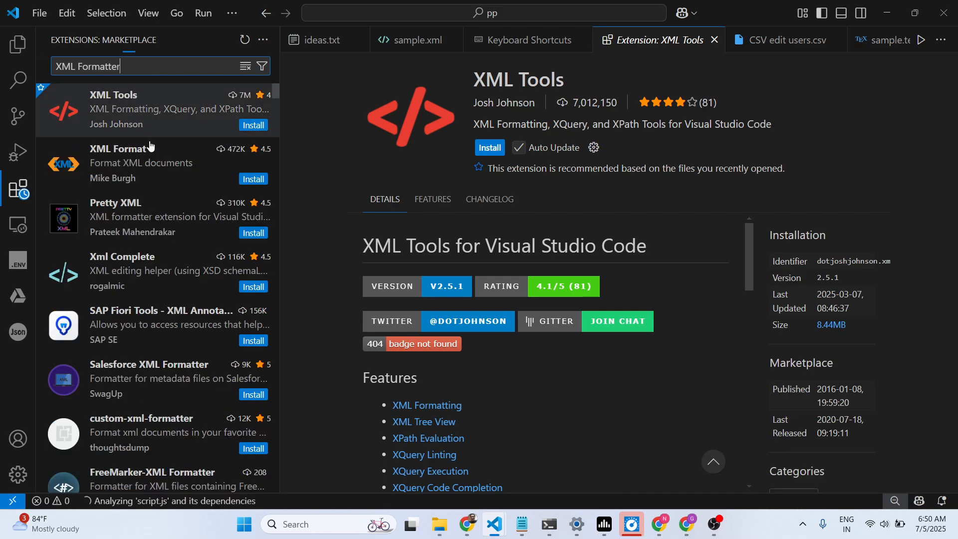
# Scroll further down the XML Formatter marketplace results
pyautogui.scroll(-3)
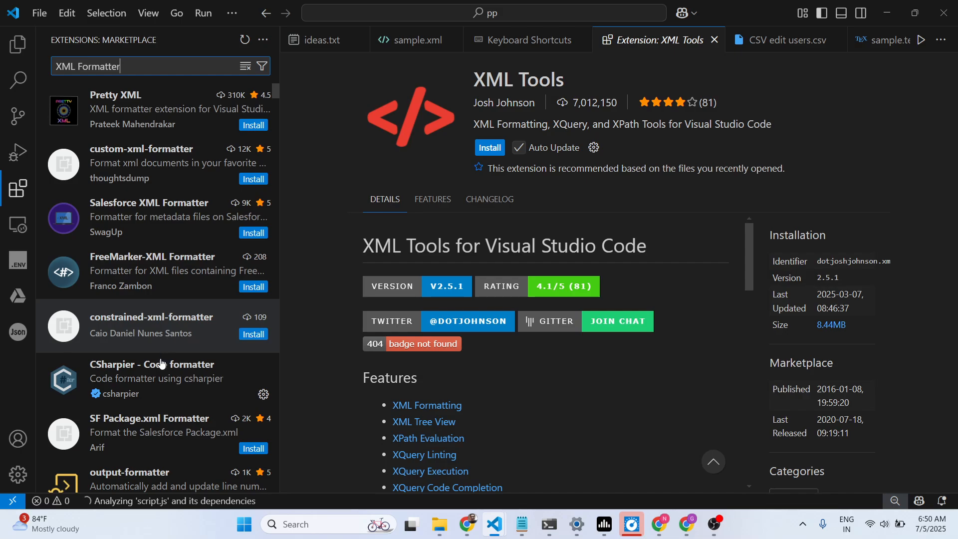
pyautogui.moveTo(156, 378)
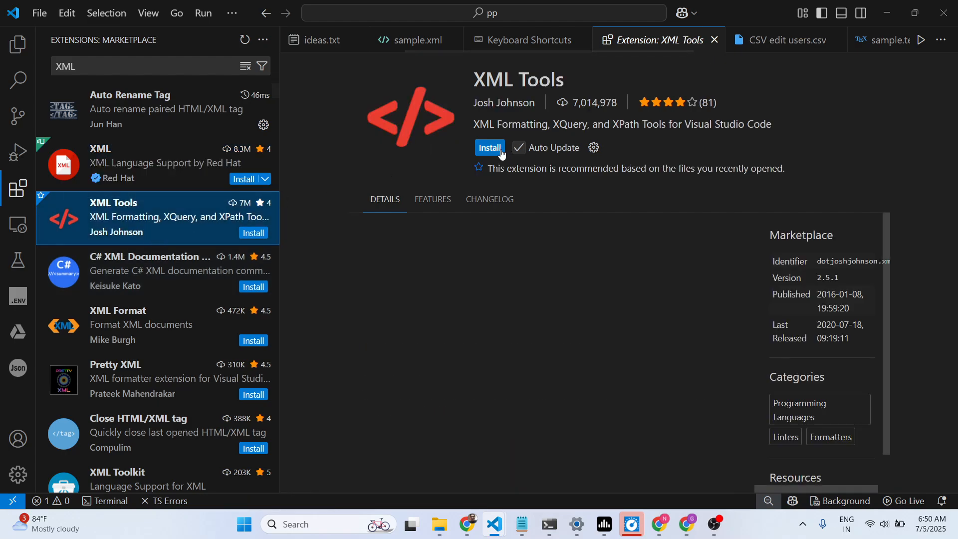
# Install XML Tools, return to sample.xml and hide the primary side bar
pyautogui.click(488, 148)
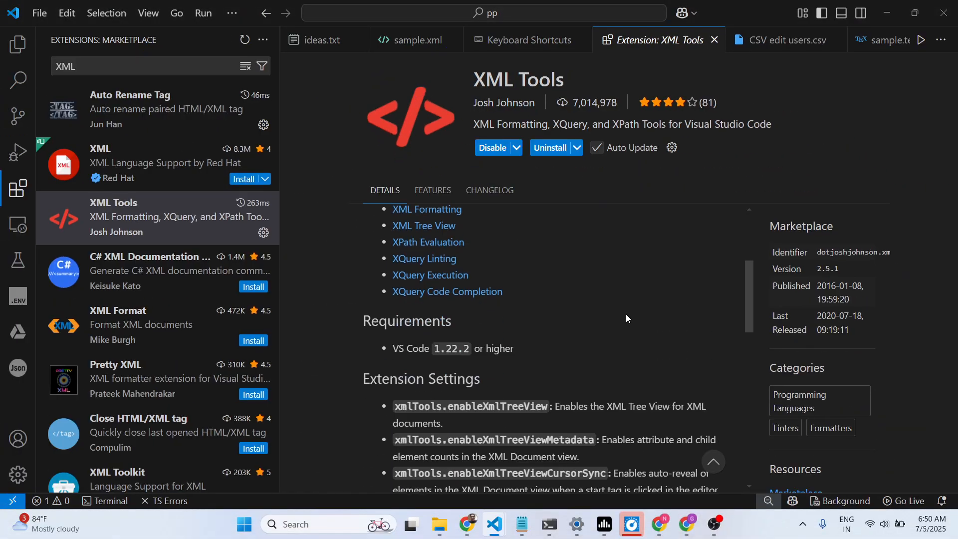
pyautogui.scroll(-3)
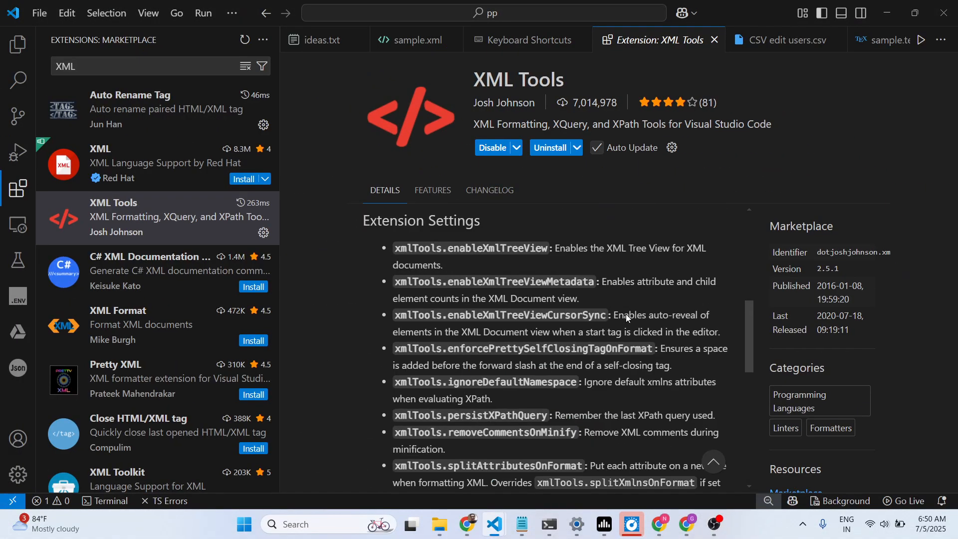
pyautogui.moveTo(402, 78)
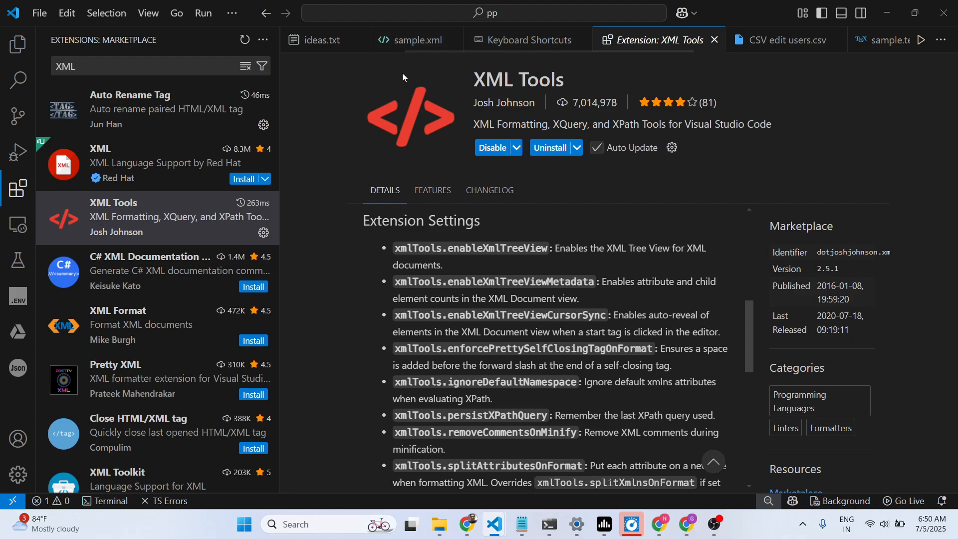
pyautogui.click(319, 40)
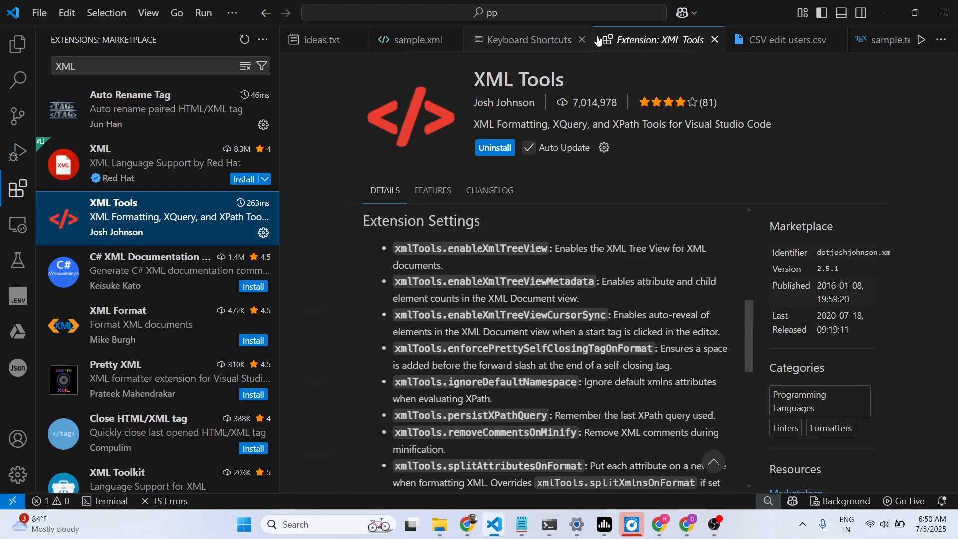
pyautogui.click(414, 40)
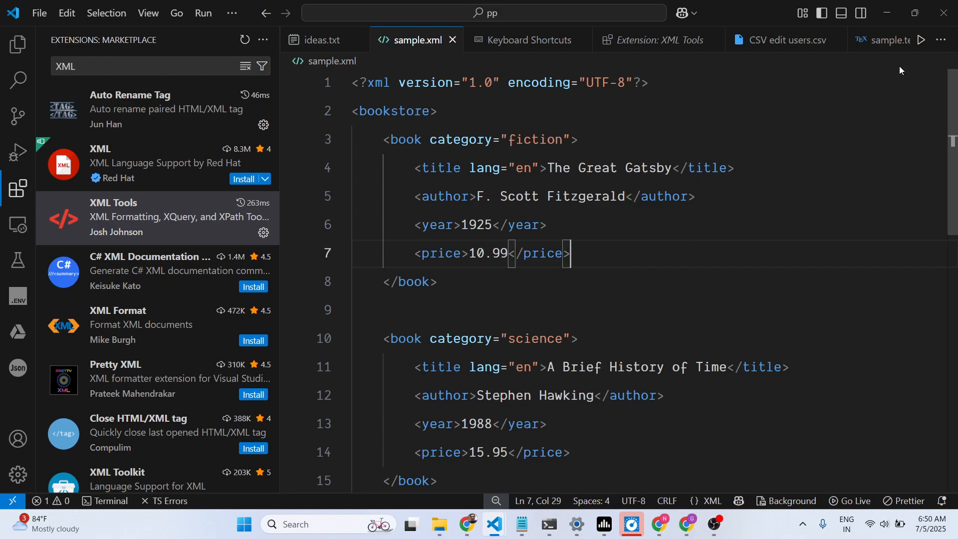
pyautogui.click(17, 189)
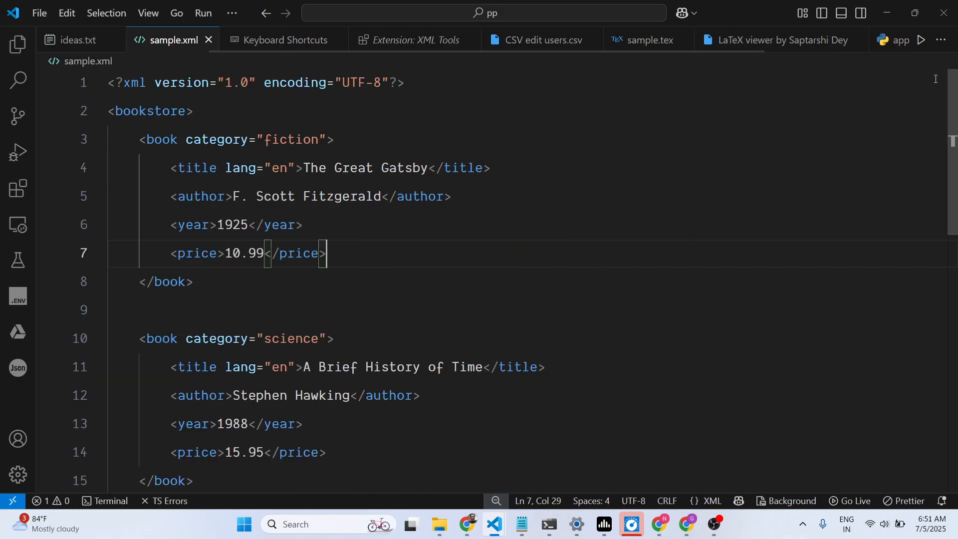